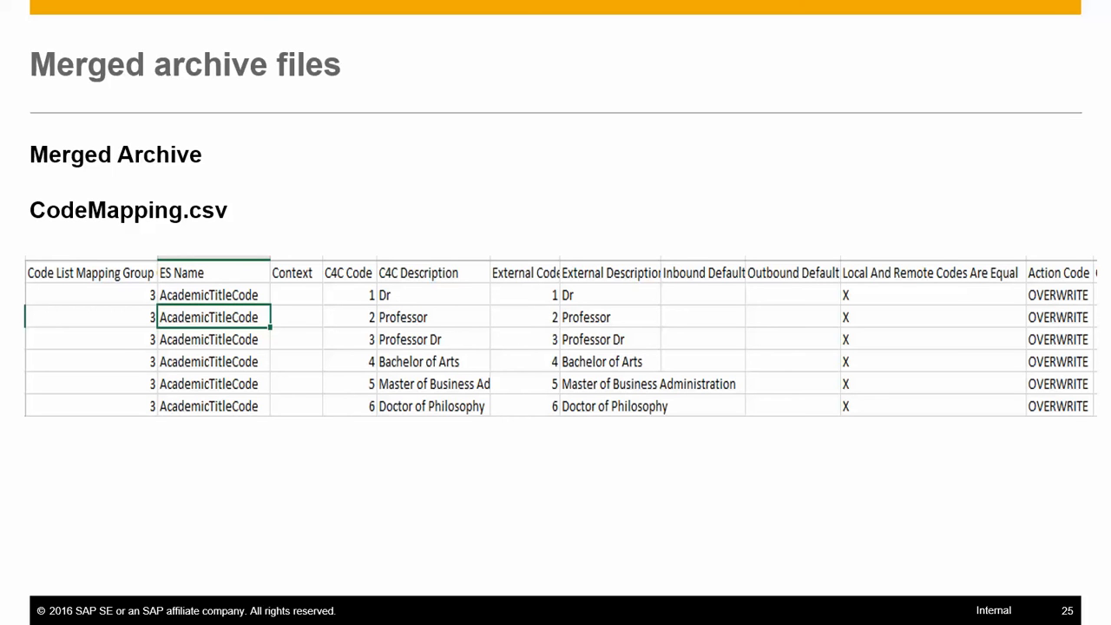
Step: Advance from slide 25 (CodeMapping.csv) to slide 26 showing the Codelist.csv merged archive
{"action": "key", "text": "Right"}
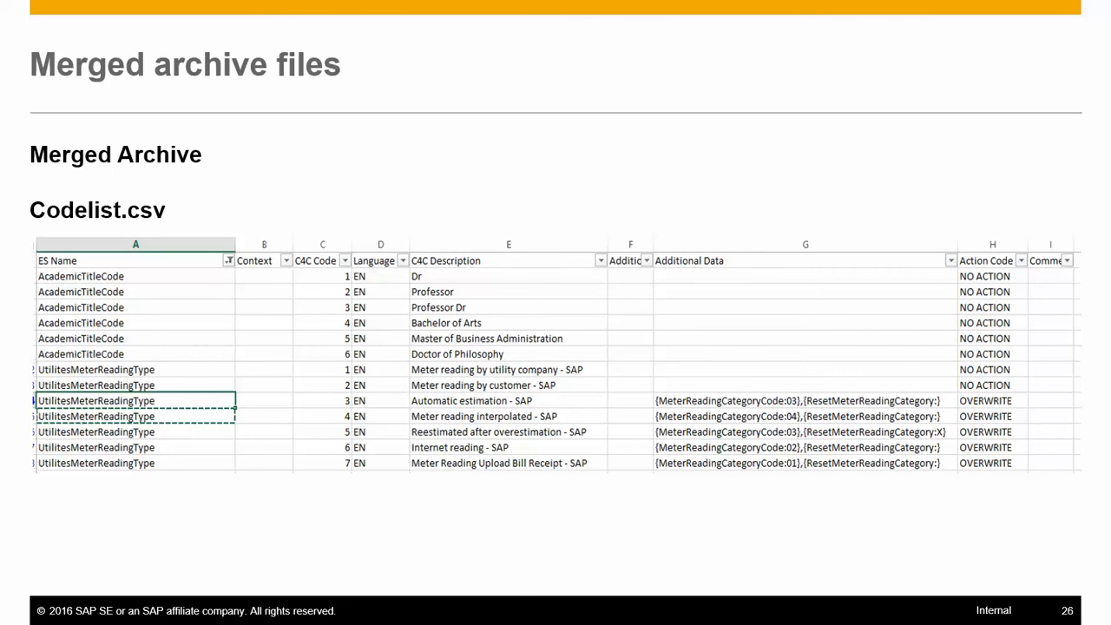